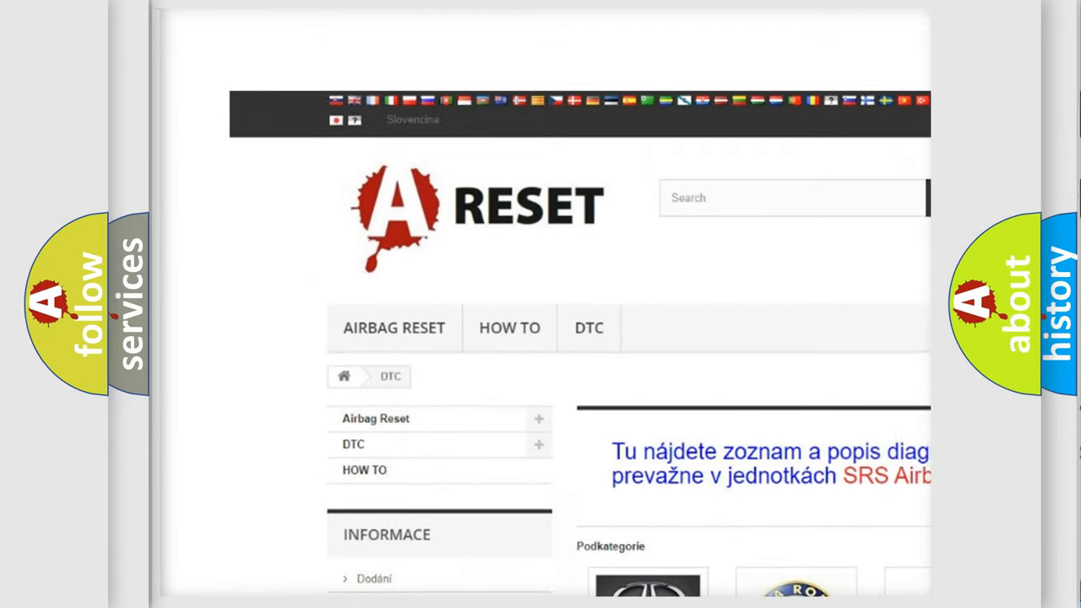
Open the Alfa Romeo DTC listing and browse its B, C and P trouble codes
scroll("down", 3)
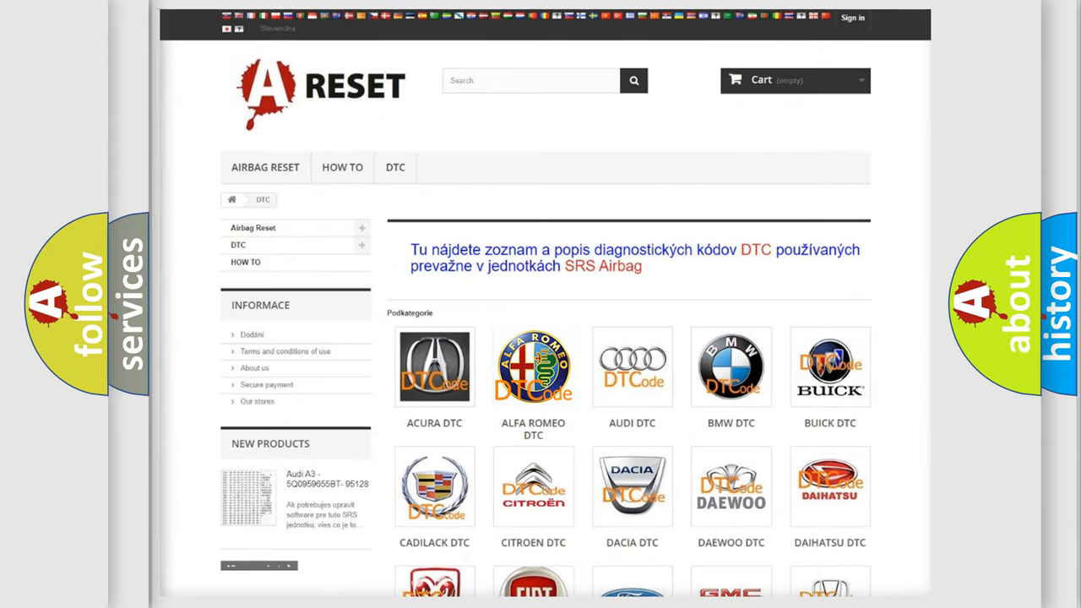
left_click(534, 368)
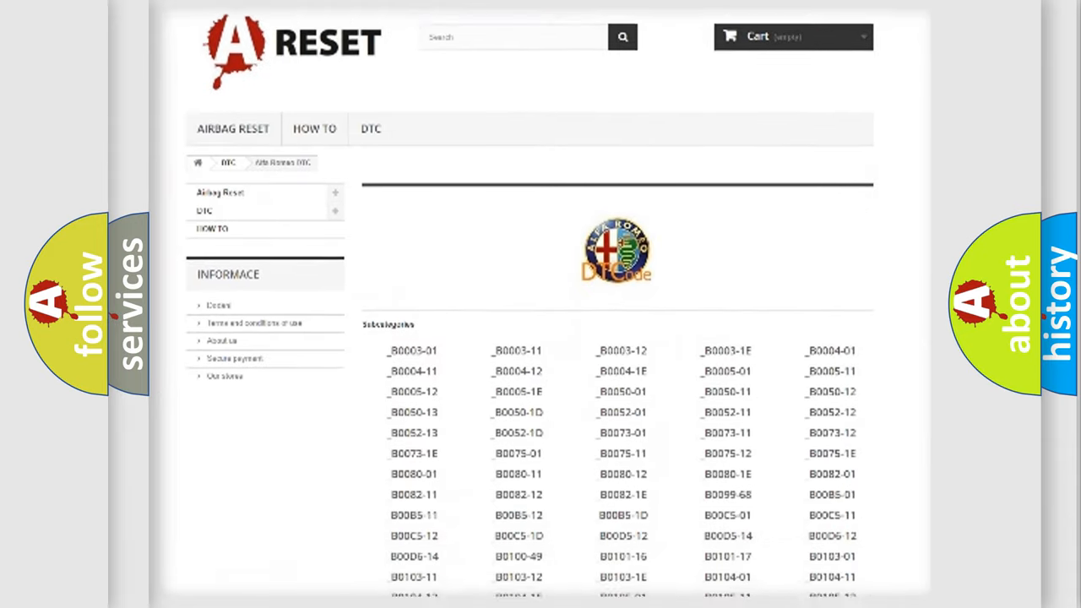
scroll("down", 3)
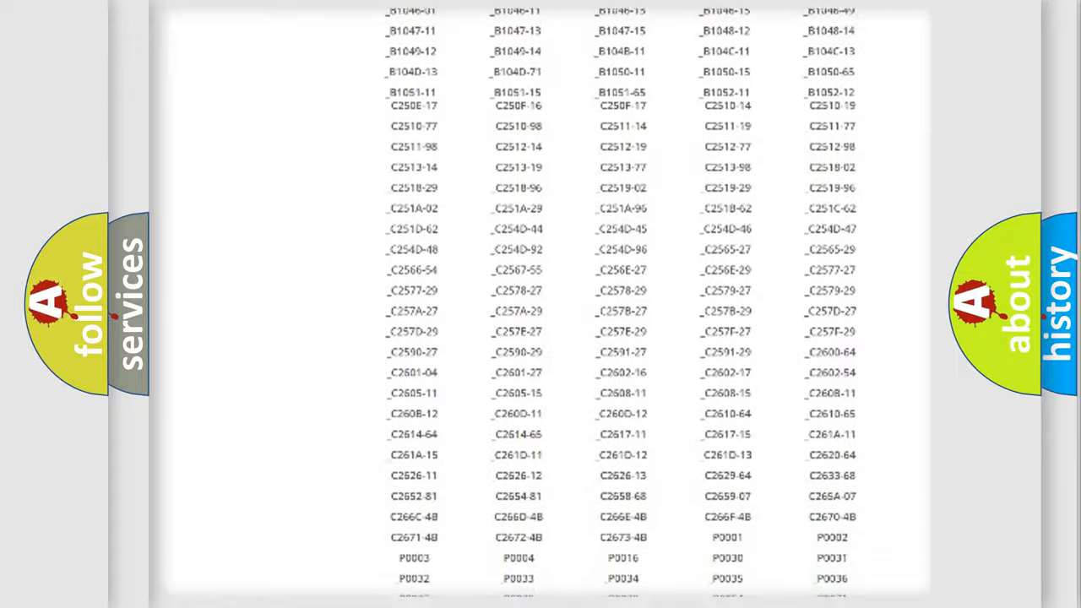